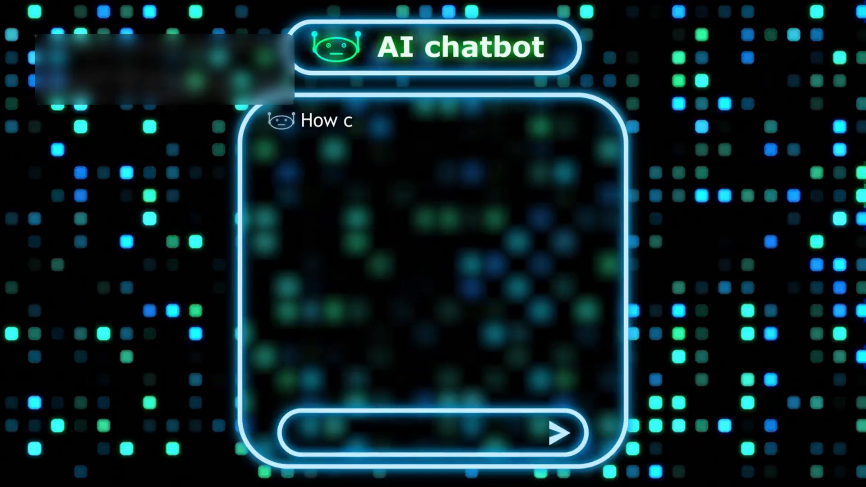
# Send the question 'How does blockchain technology work?' to the chatbot.
pyautogui.write('How does blockchain techn')
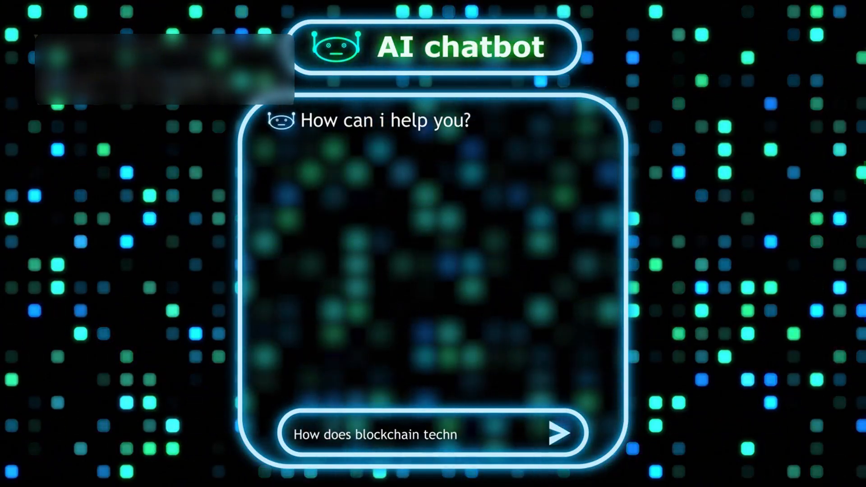
pyautogui.click(568, 434)
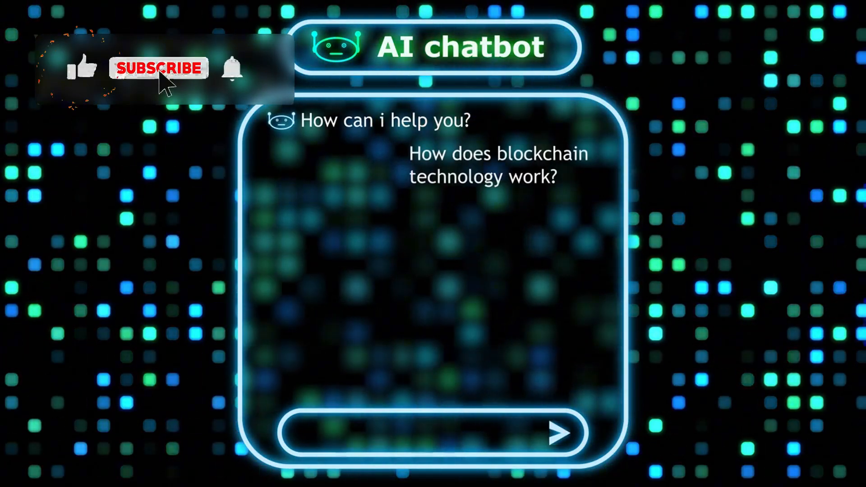